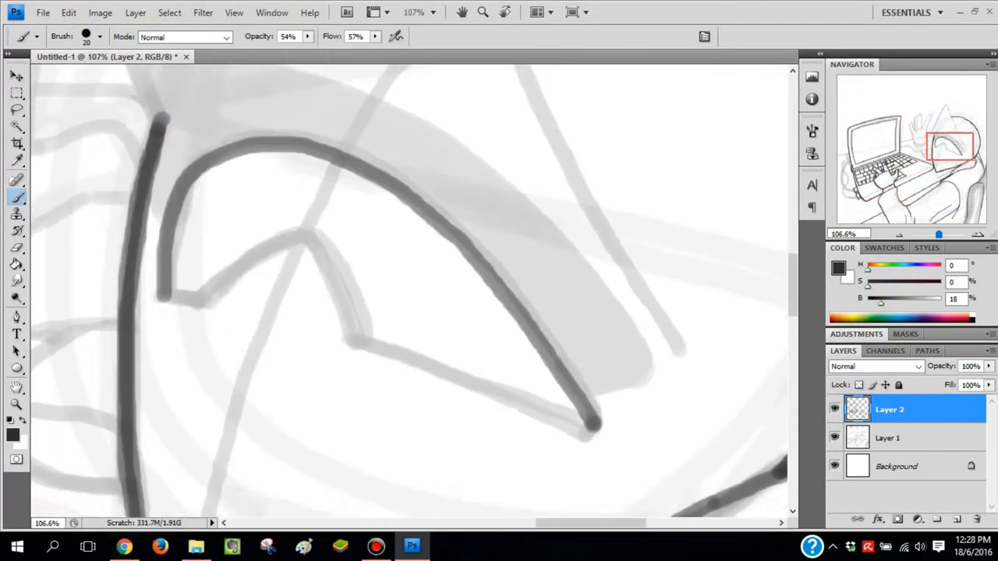
Zoom out from 107% to about 17% to see the whole figure, then pick the Crop tool
{"action": "scroll", "scroll_direction": "down", "scroll_amount": 3}
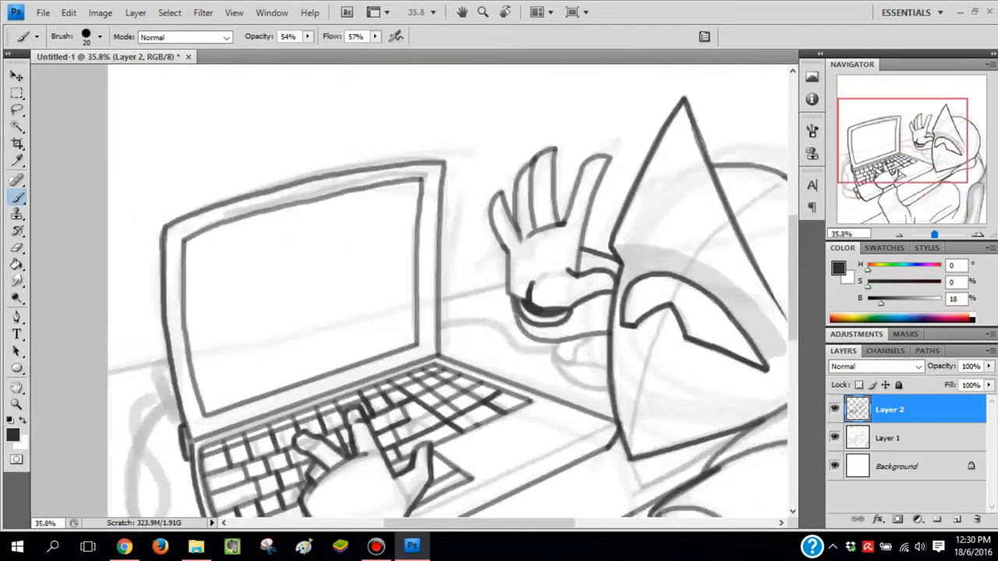
{"action": "left_click", "coordinate": [16, 145]}
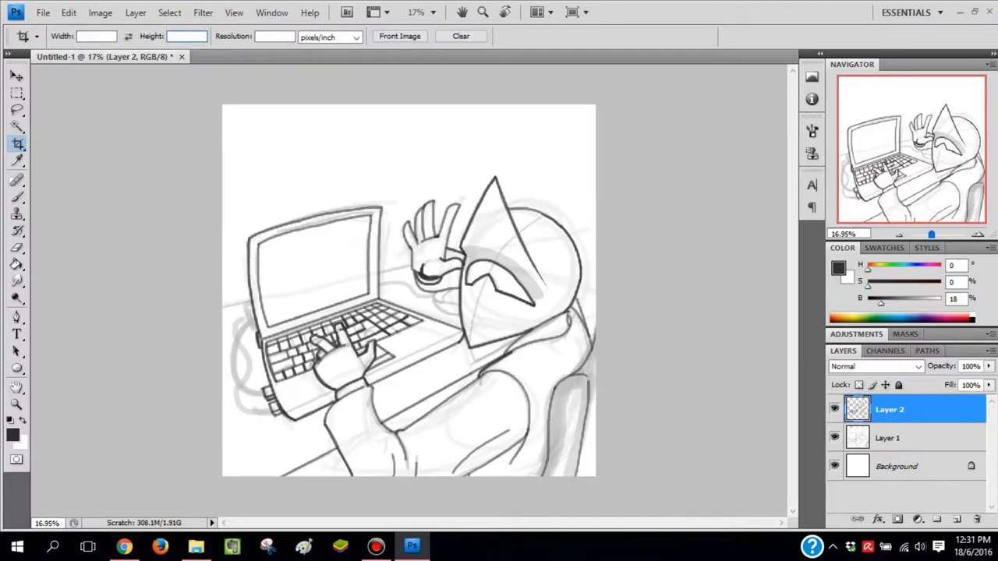